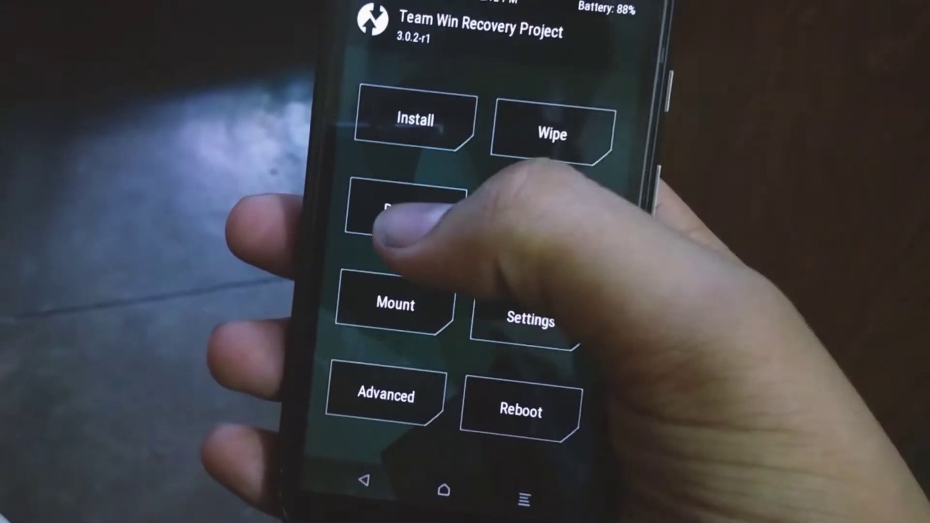
On the Backup screen, tick Cache so System, Data and Cache are selected, Boot unticked.
click(404, 213)
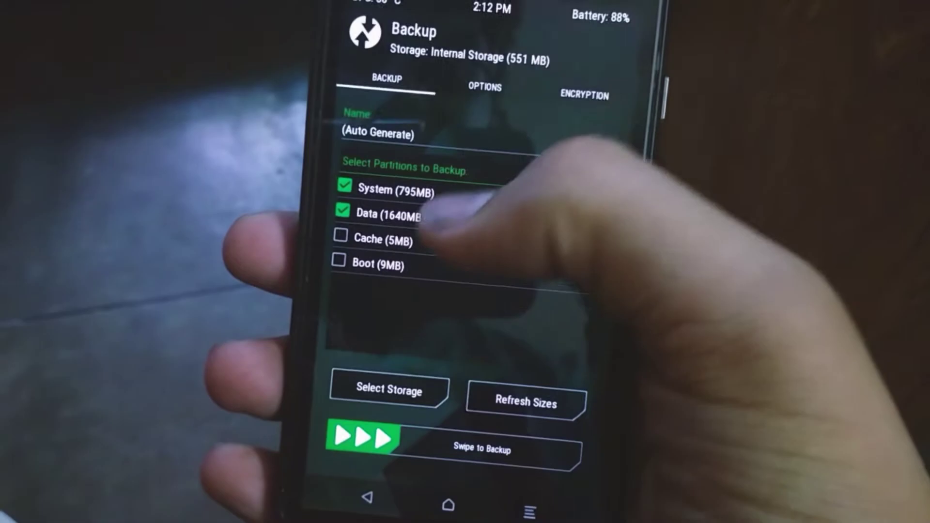
click(341, 235)
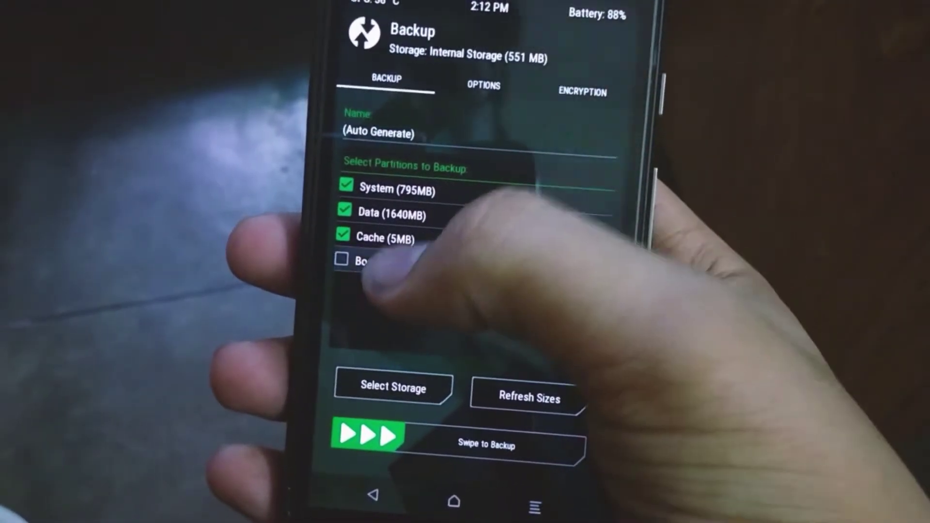